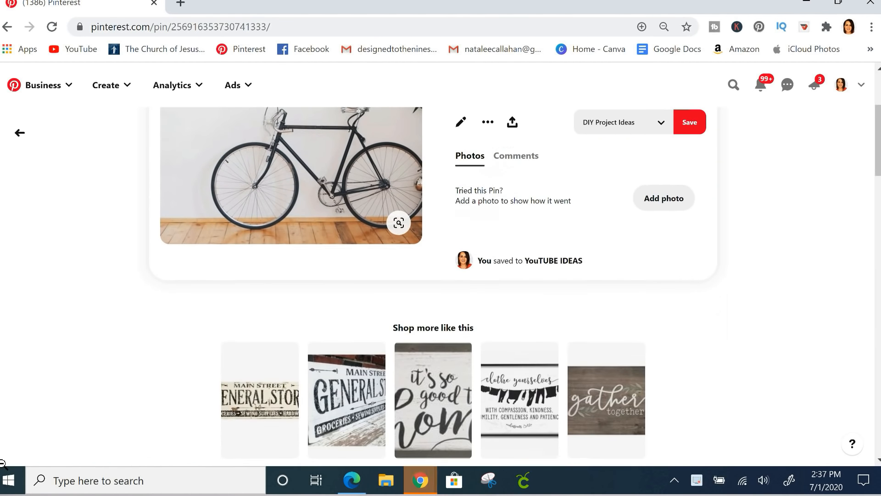
- Scroll down to the 'More like this' family name sign pins and select the Peterson sign pin
{"action": "scroll", "scroll_direction": "down", "scroll_amount": 3}
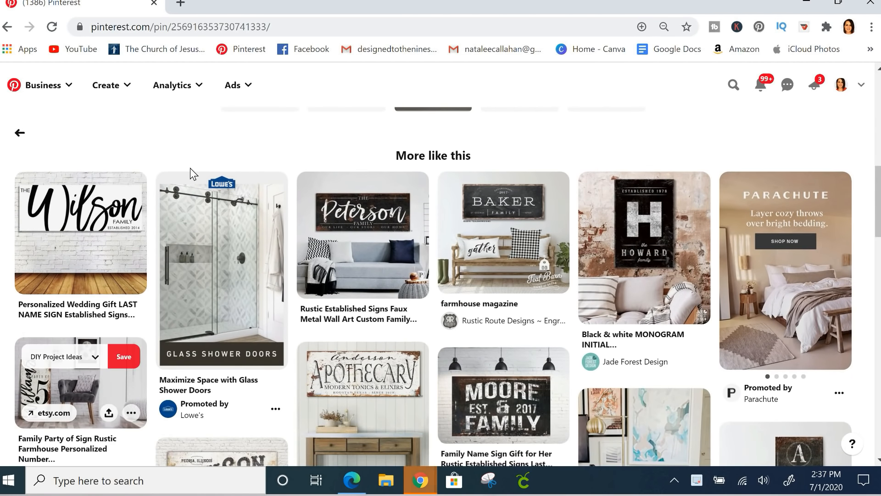
{"action": "mouse_move", "coordinate": [363, 235]}
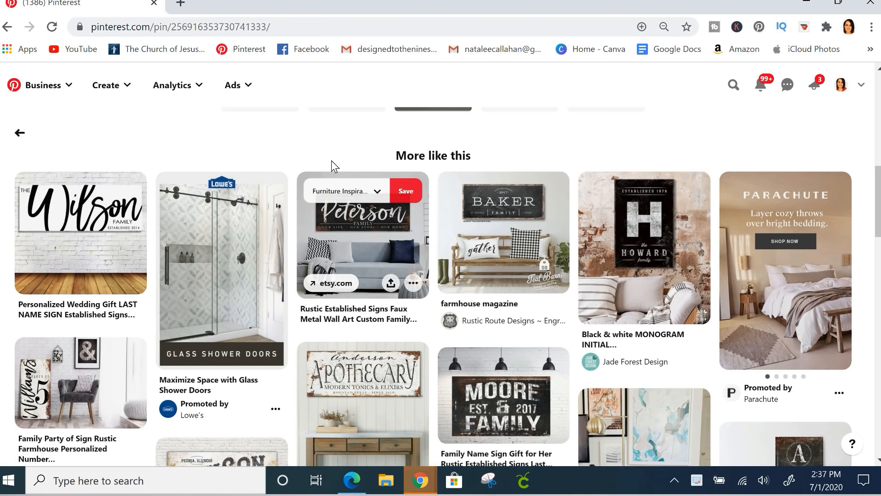
{"action": "left_click", "coordinate": [363, 233]}
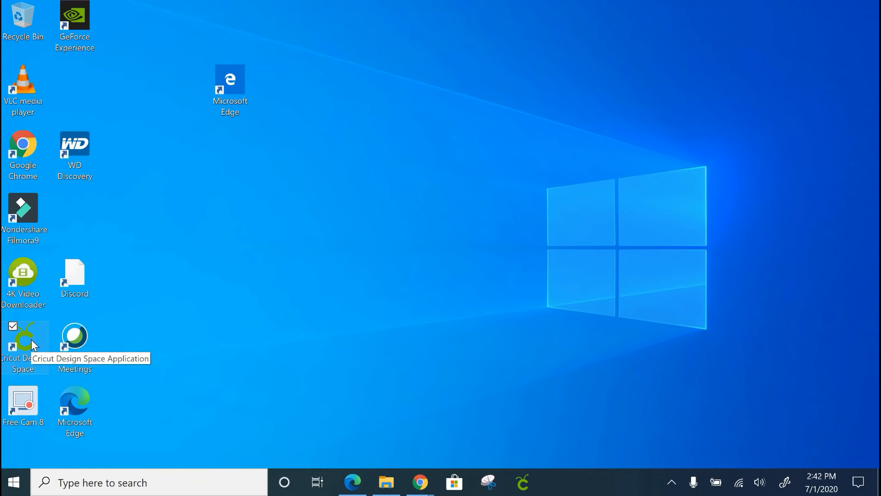
- Launch Cricut Design Space, start a blank new project, and maximize the window
{"action": "double_click", "coordinate": [23, 336]}
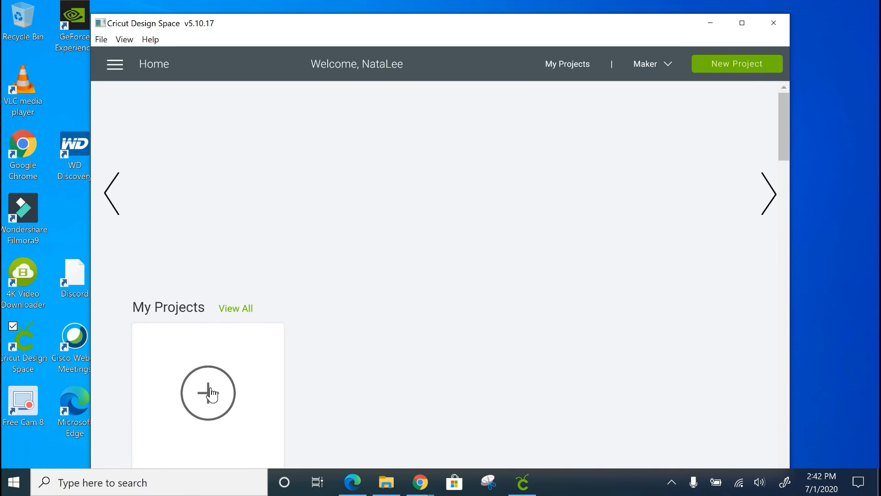
{"action": "left_click", "coordinate": [207, 392]}
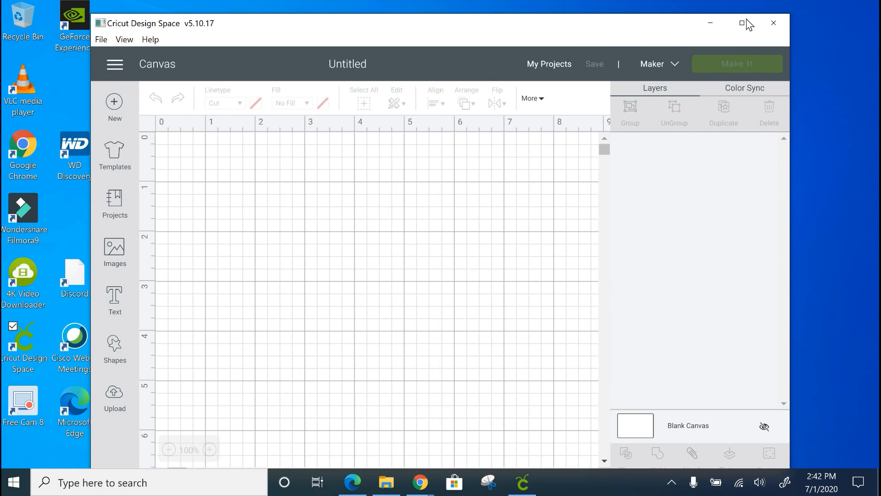
{"action": "left_click", "coordinate": [746, 23]}
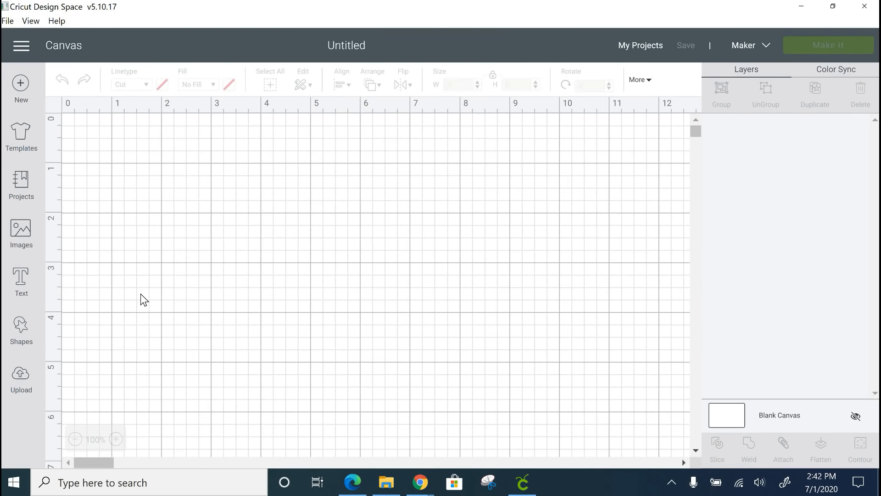
{"action": "mouse_move", "coordinate": [20, 281]}
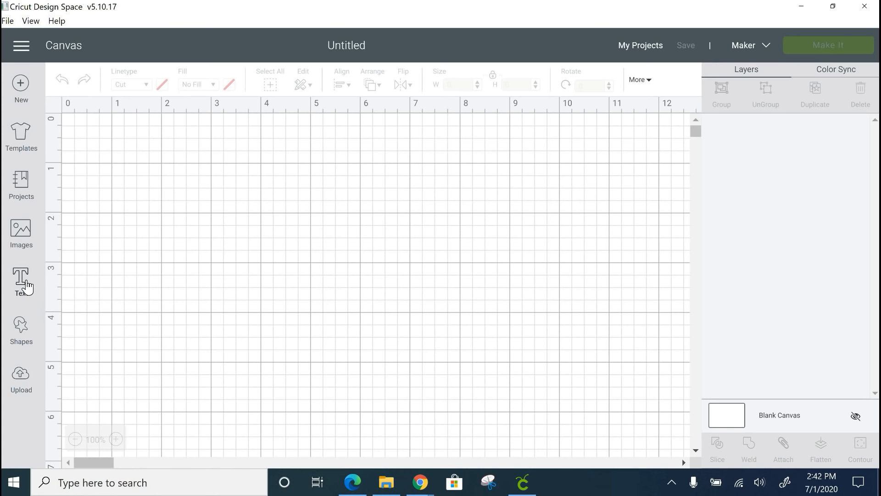
- Create a 'THE' text layer and set its font to Times New Roman
{"action": "left_click", "coordinate": [21, 281]}
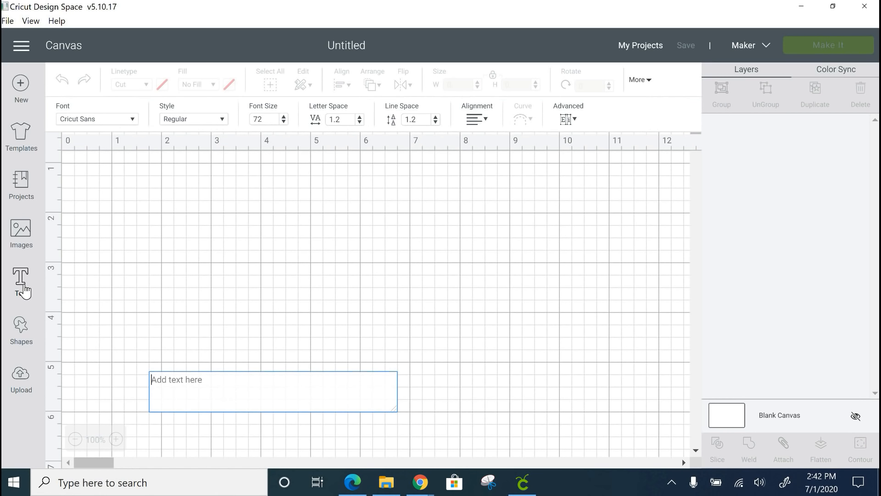
{"action": "type", "text": "THE"}
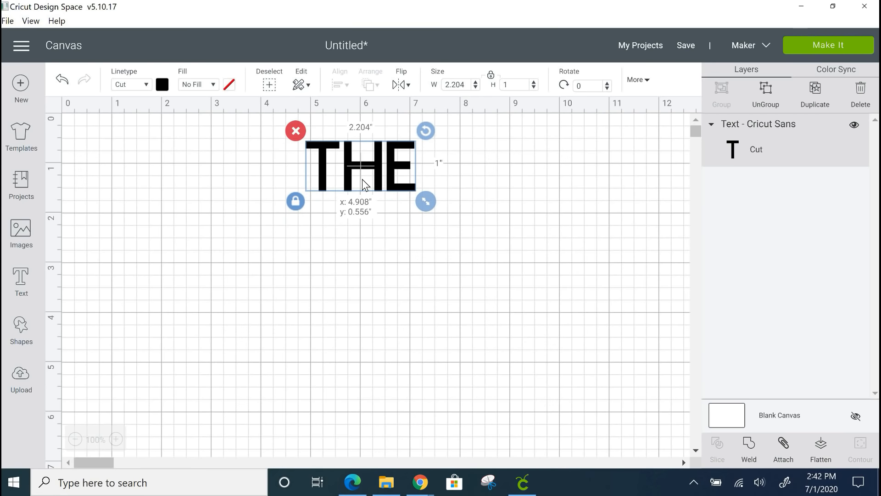
{"action": "double_click", "coordinate": [360, 165]}
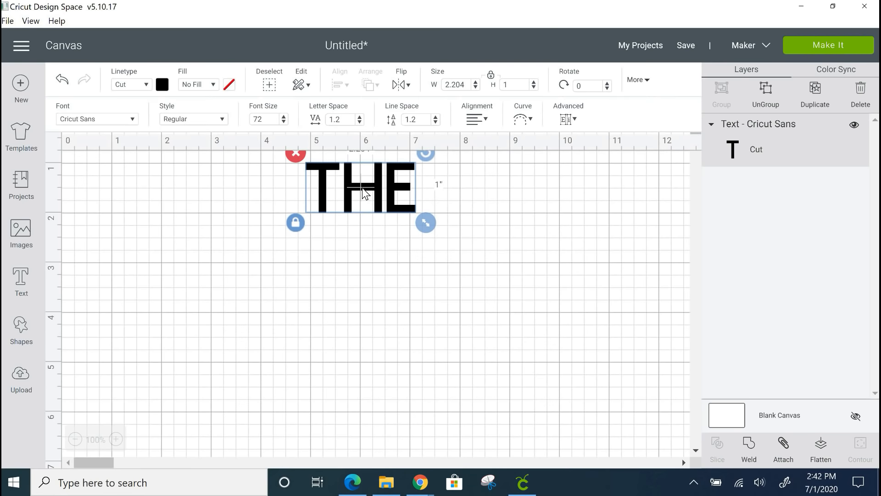
{"action": "left_click", "coordinate": [95, 119]}
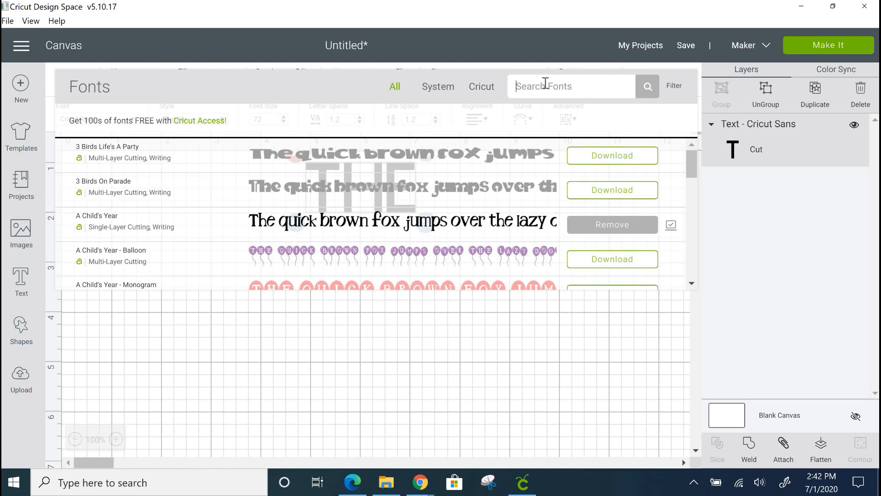
{"action": "type", "text": "TIMES"}
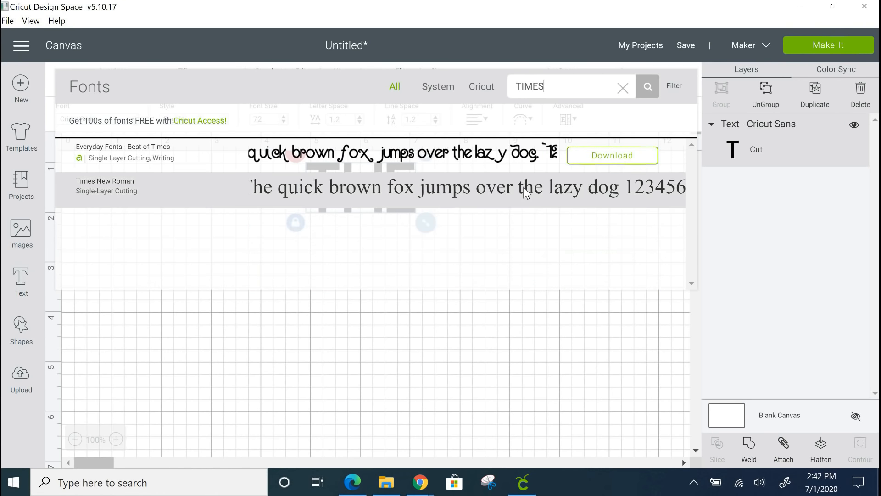
{"action": "left_click", "coordinate": [105, 185]}
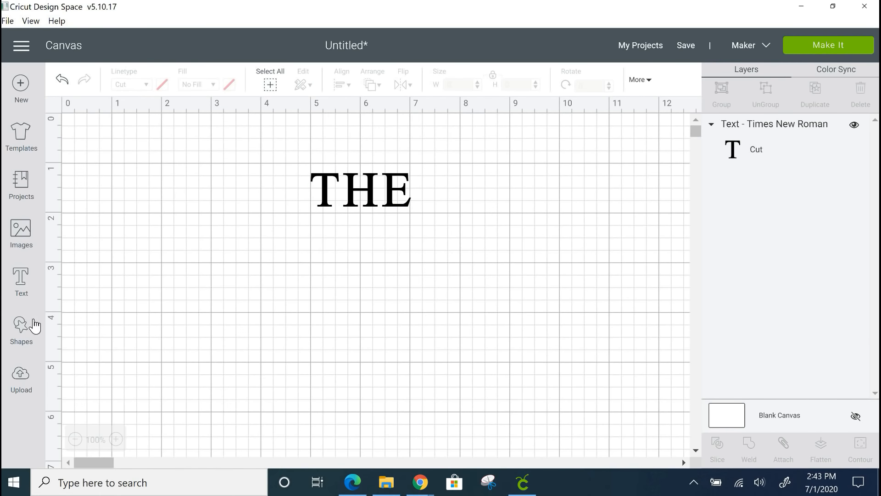
- Add a 'Callahan' text layer and apply the raustila script font to it
{"action": "left_click", "coordinate": [21, 281]}
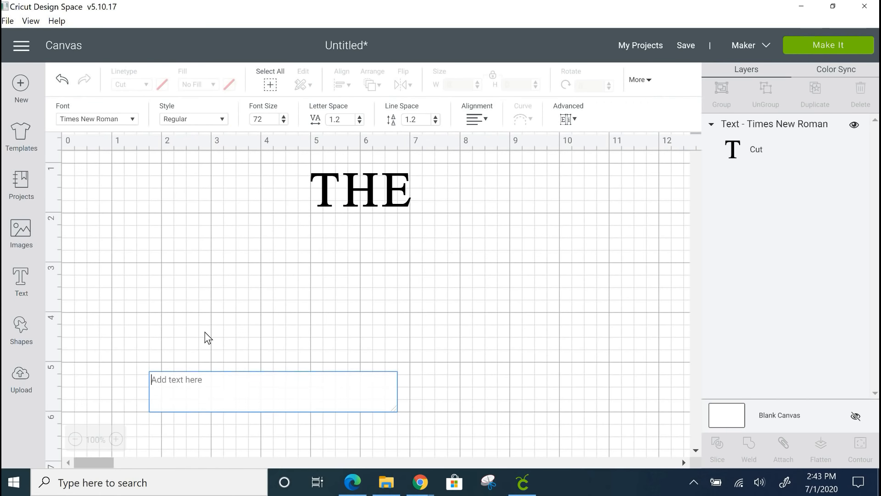
{"action": "type", "text": "Callahan"}
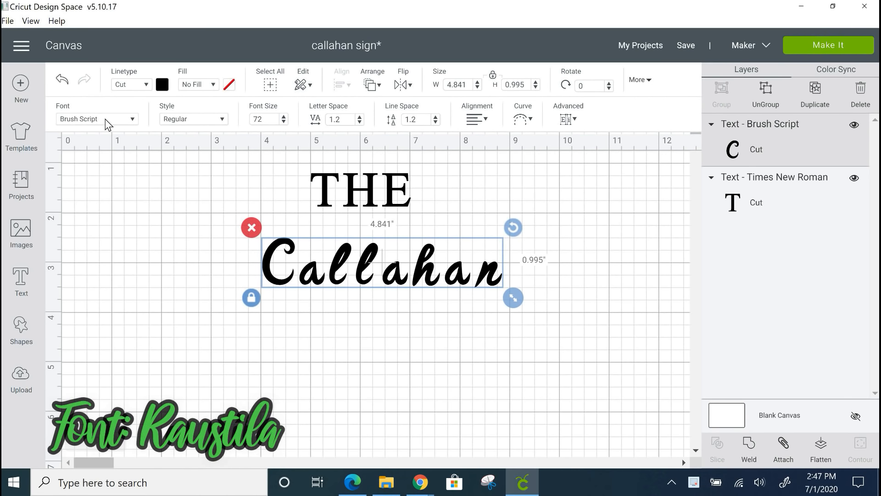
{"action": "left_click", "coordinate": [97, 118]}
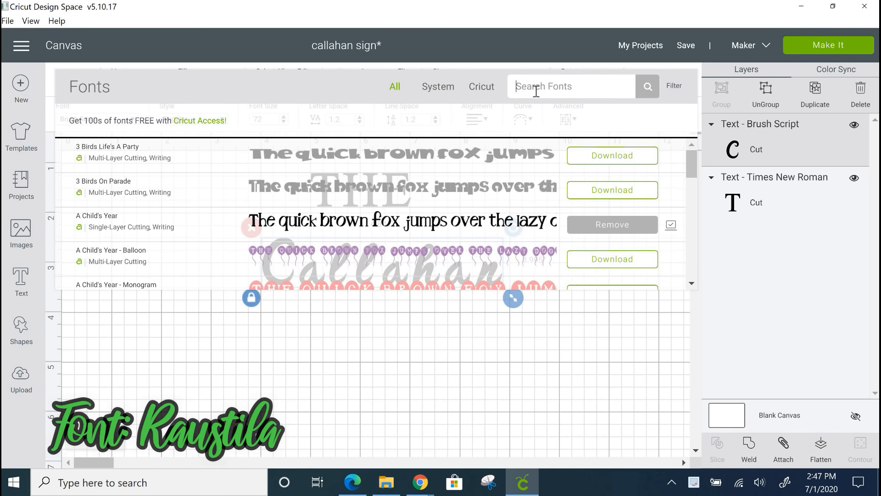
{"action": "type", "text": "raust"}
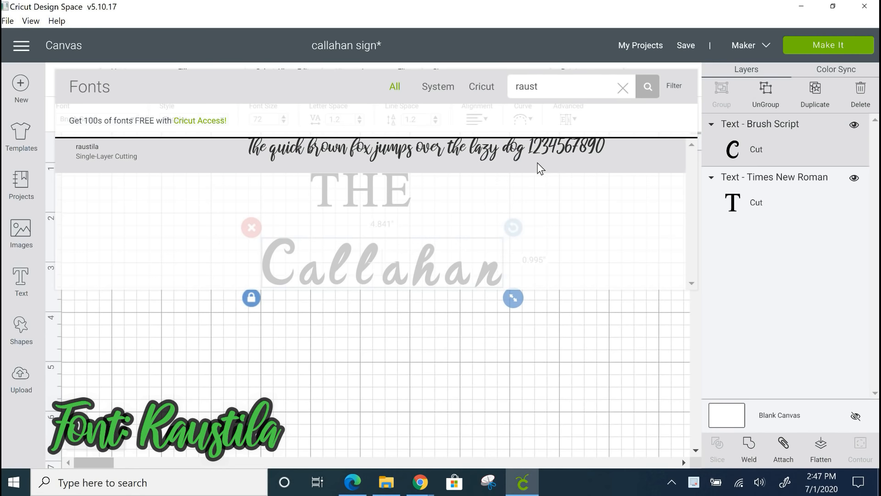
{"action": "left_click", "coordinate": [87, 151]}
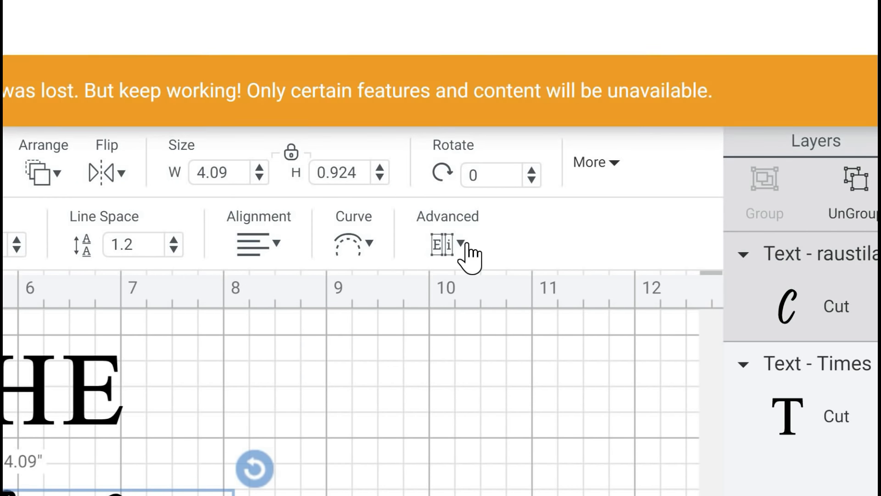
{"action": "mouse_move", "coordinate": [310, 259]}
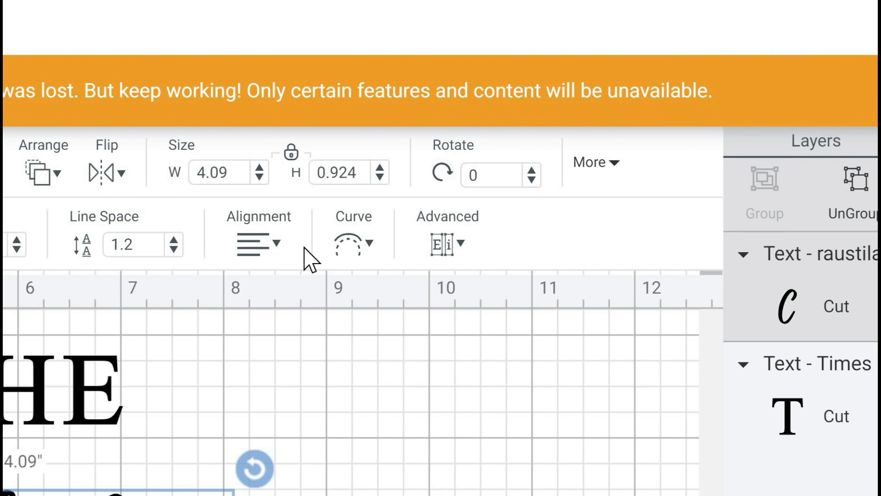
- Ungroup the Callahan text into individual letter layers
{"action": "left_click", "coordinate": [443, 243]}
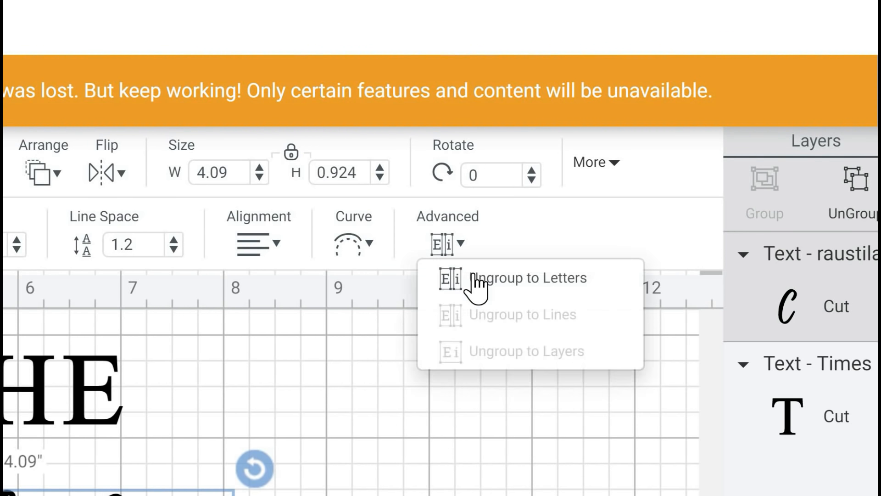
{"action": "left_click", "coordinate": [527, 278]}
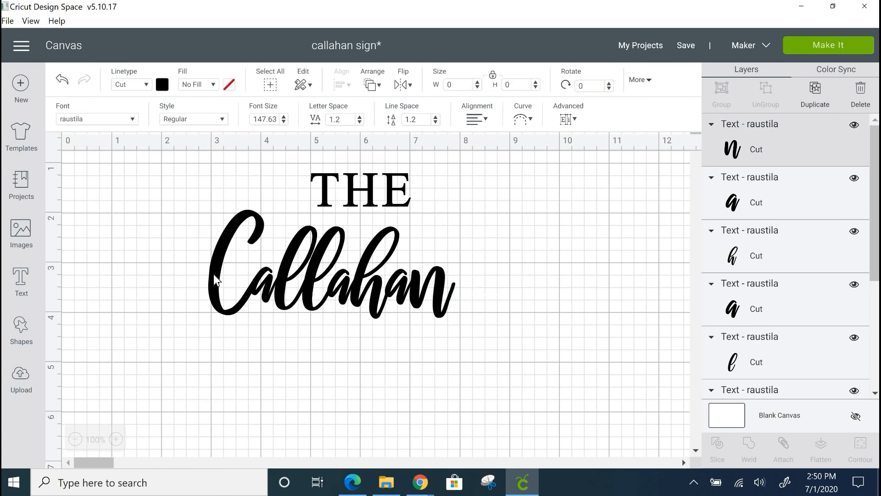
- Attach the separate Callahan letters into one piece and bring up the Shapes panel
{"action": "left_click", "coordinate": [236, 270]}
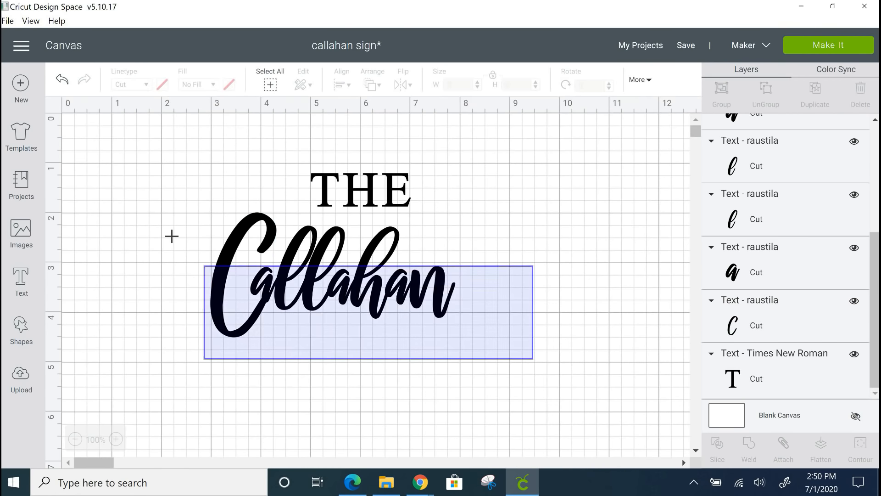
{"action": "left_click", "coordinate": [782, 450]}
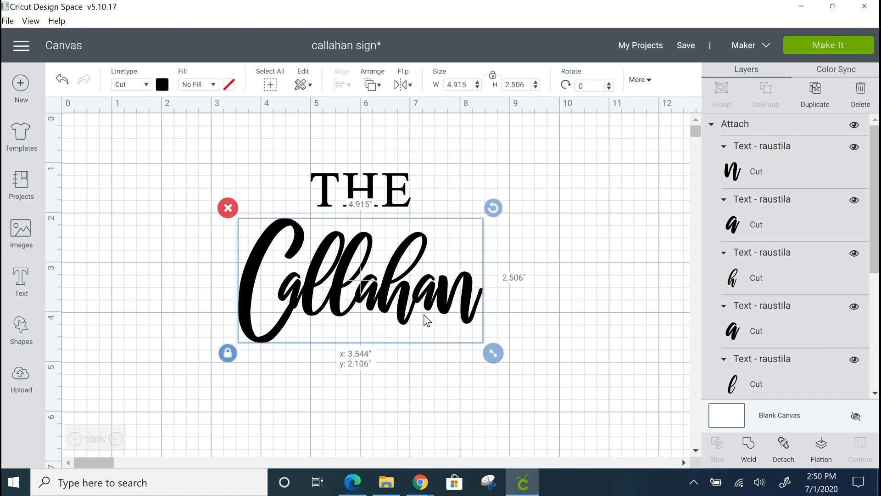
{"action": "left_click", "coordinate": [20, 331]}
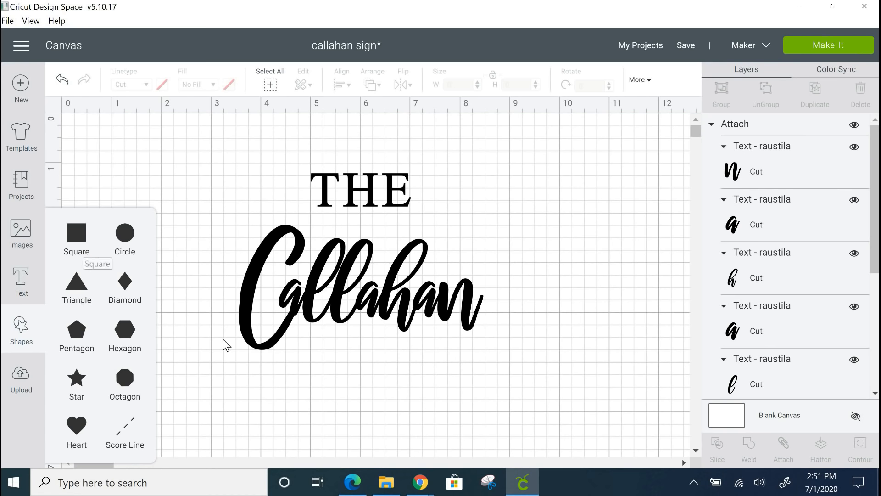
- Insert a square for the thin bars and select Callahan to enlarge it
{"action": "left_click", "coordinate": [76, 235]}
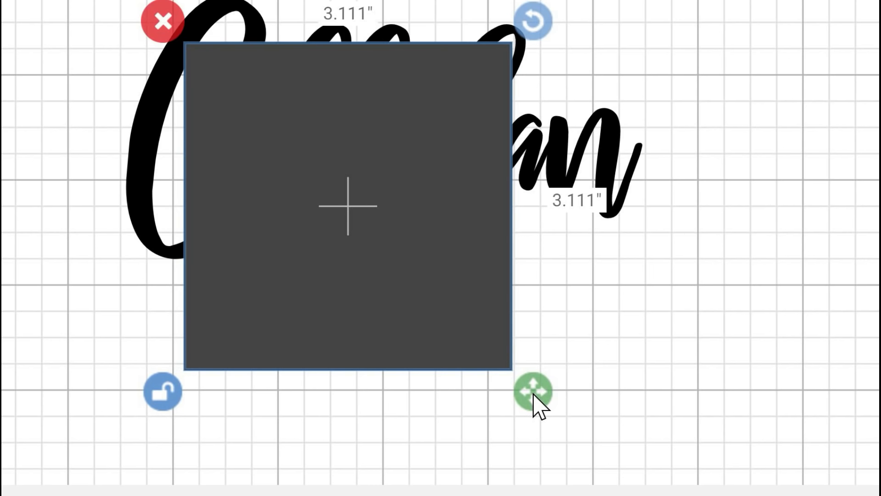
{"action": "mouse_move", "coordinate": [585, 191]}
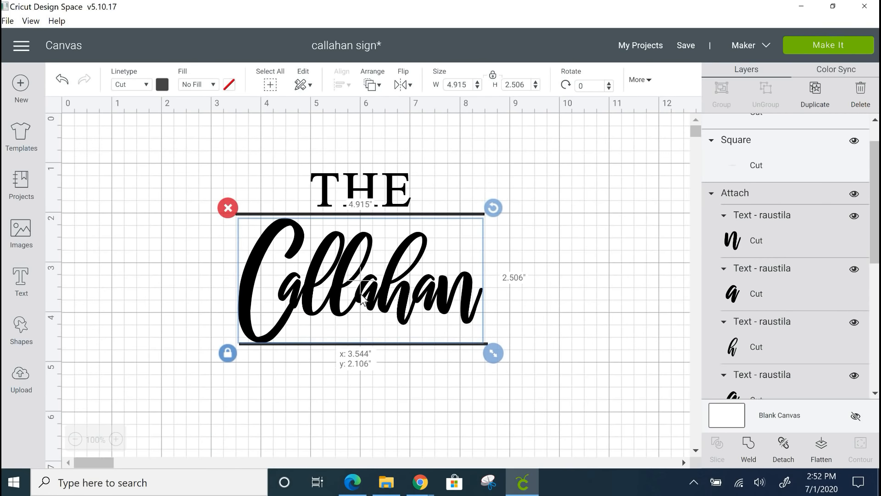
{"action": "left_click", "coordinate": [362, 189]}
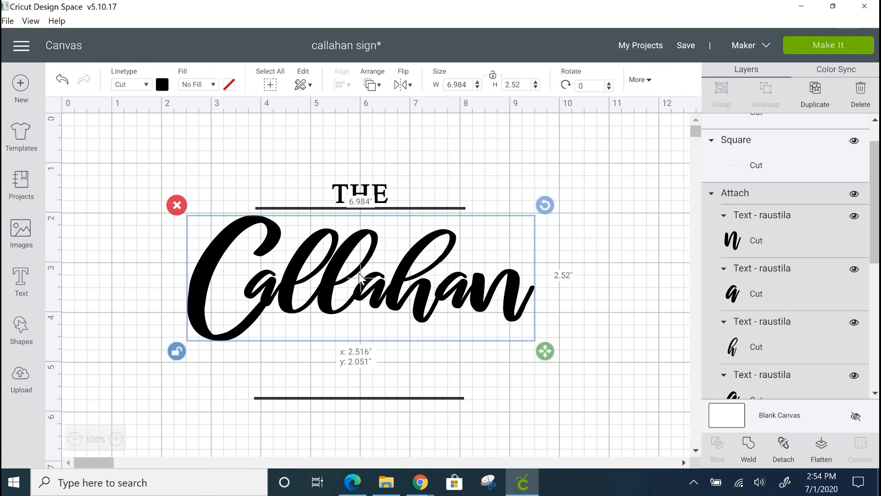
- Place FAMILY beneath Callahan and open the FAMILY text for editing
{"action": "left_click", "coordinate": [351, 376]}
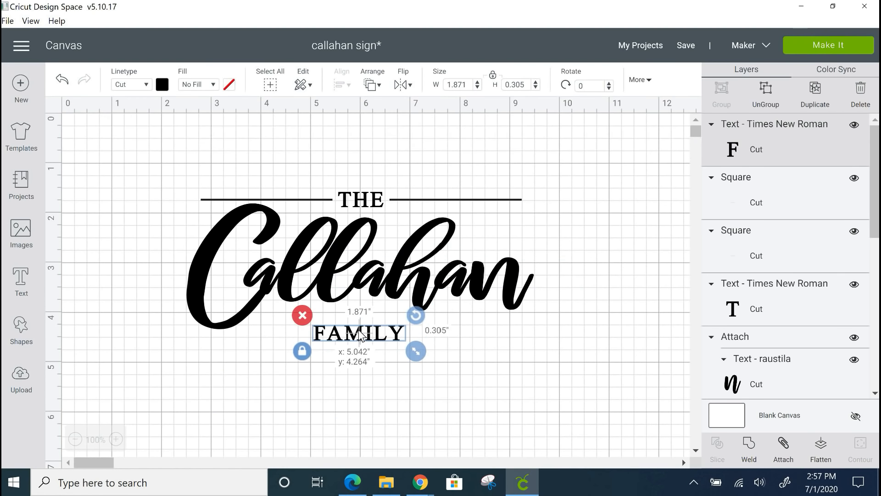
{"action": "double_click", "coordinate": [358, 333]}
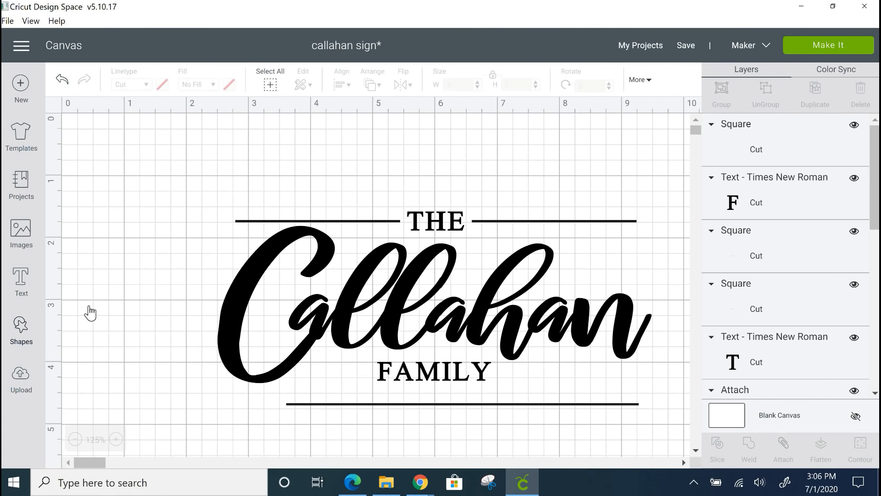
- Slice a square out of the bottom bar's middle and select the leftover pieces
{"action": "left_click", "coordinate": [450, 315]}
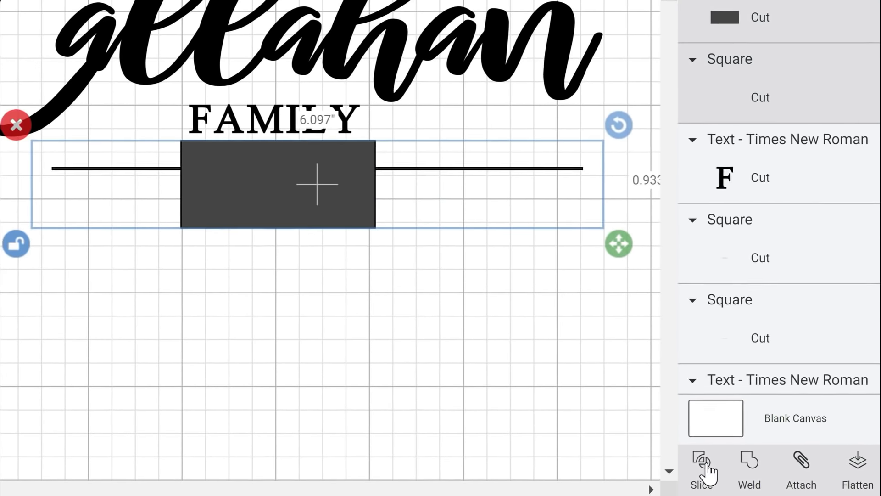
{"action": "left_click", "coordinate": [701, 469]}
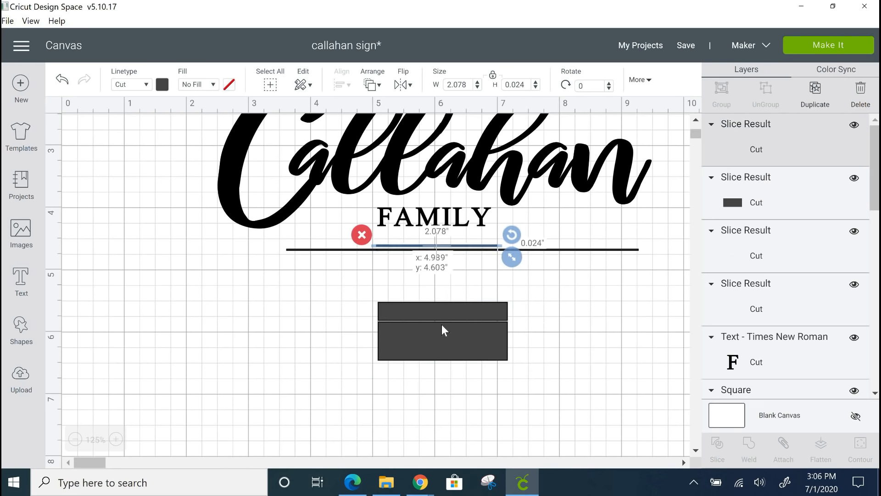
{"action": "left_click", "coordinate": [382, 270]}
{"action": "type", "text": "ESTATBLISHED 2007"}
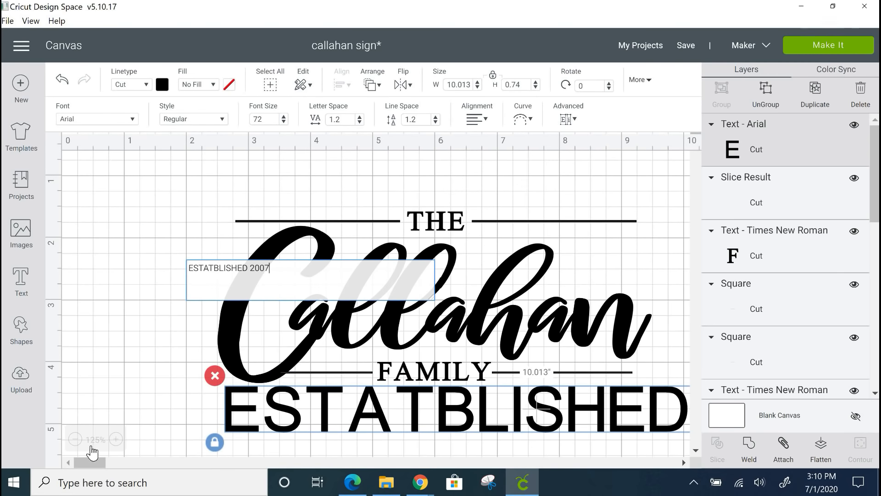
- Zoom out to 25% to view the whole sign with ESTABLISHED • 2007
{"action": "left_click", "coordinate": [75, 439]}
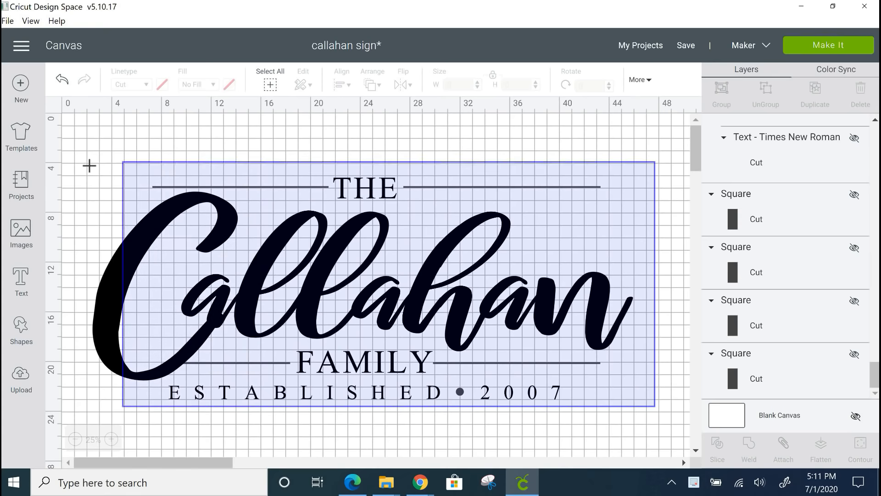
- Weld all the Callahan sign pieces into one design and slice off the first panel
{"action": "left_click", "coordinate": [749, 450]}
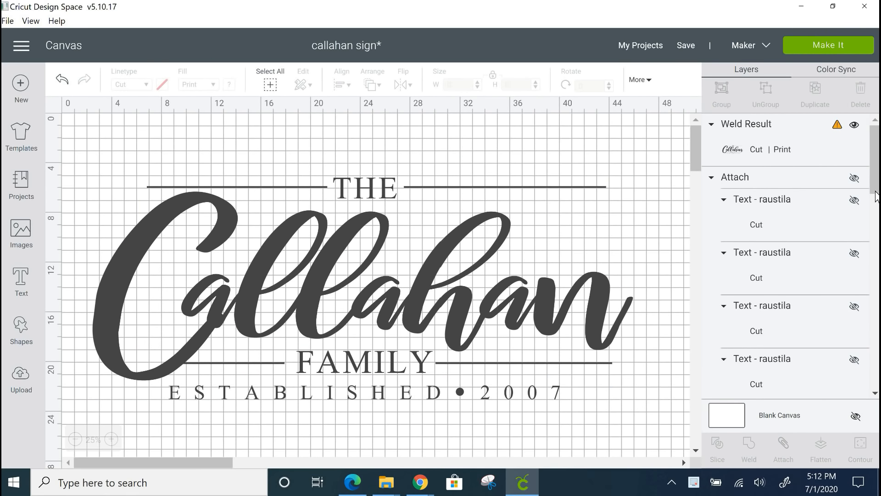
{"action": "scroll", "scroll_direction": "down", "scroll_amount": 3}
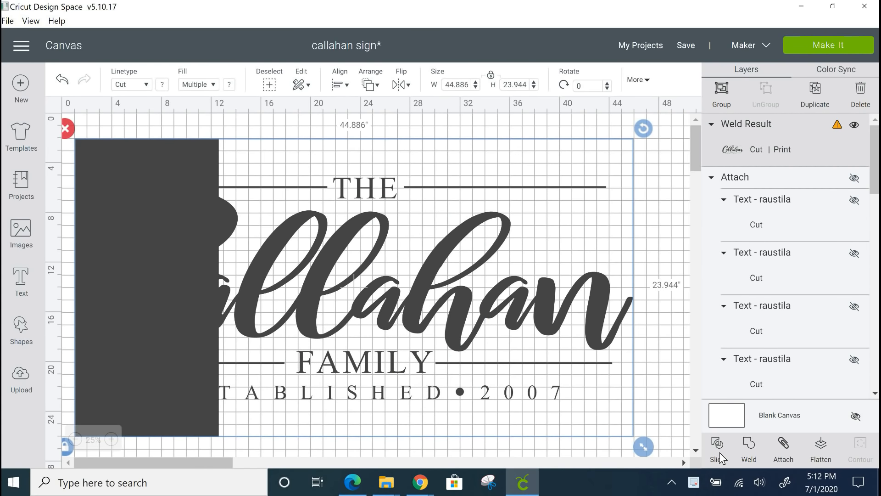
{"action": "left_click", "coordinate": [716, 446]}
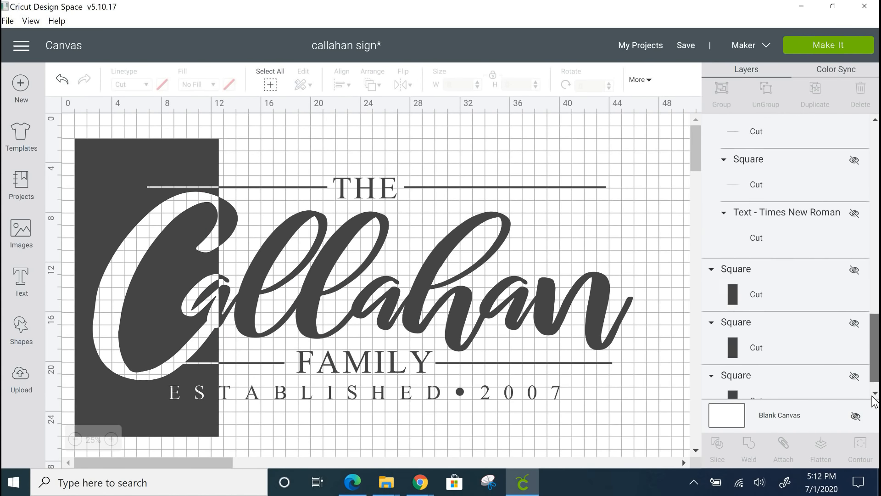
- Slice the second and third panel rectangles from the remaining sign
{"action": "left_click", "coordinate": [716, 447]}
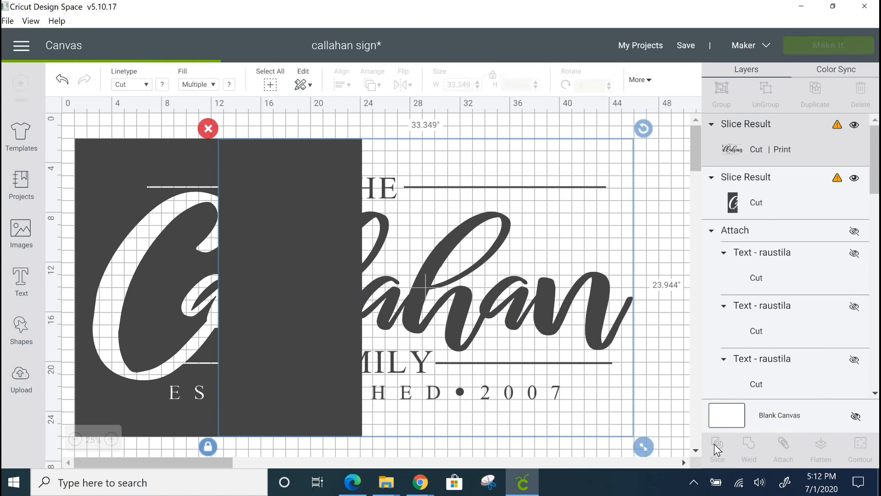
{"action": "left_click", "coordinate": [716, 447]}
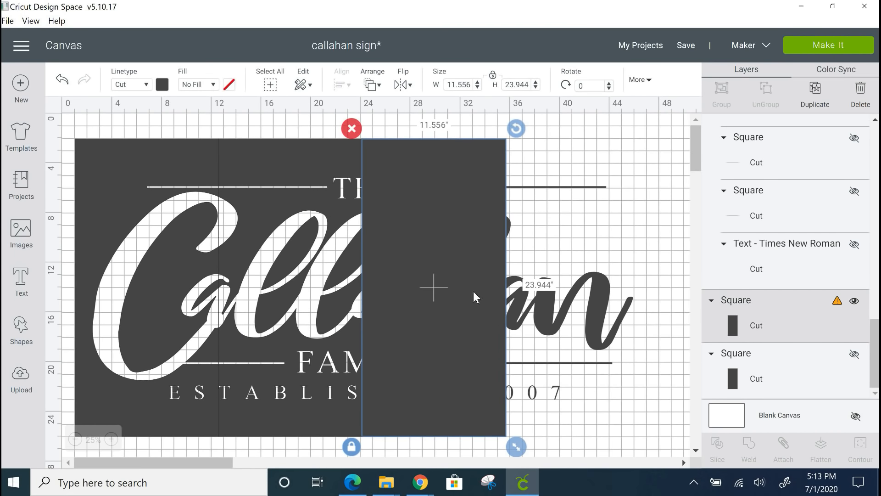
{"action": "left_click", "coordinate": [716, 446]}
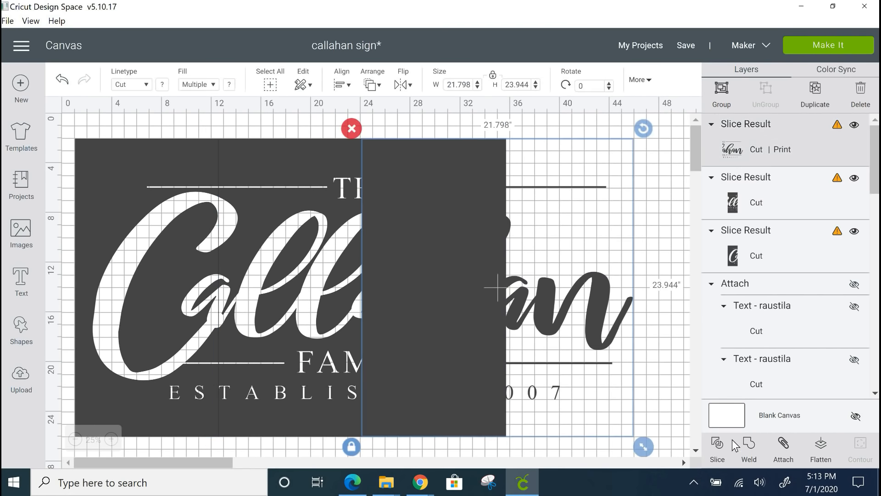
{"action": "left_click", "coordinate": [430, 271]}
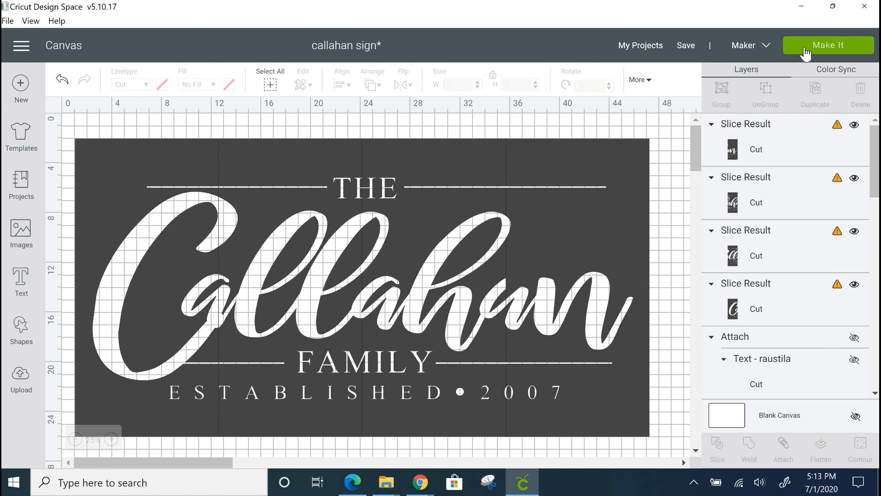
{"action": "mouse_move", "coordinate": [752, 48]}
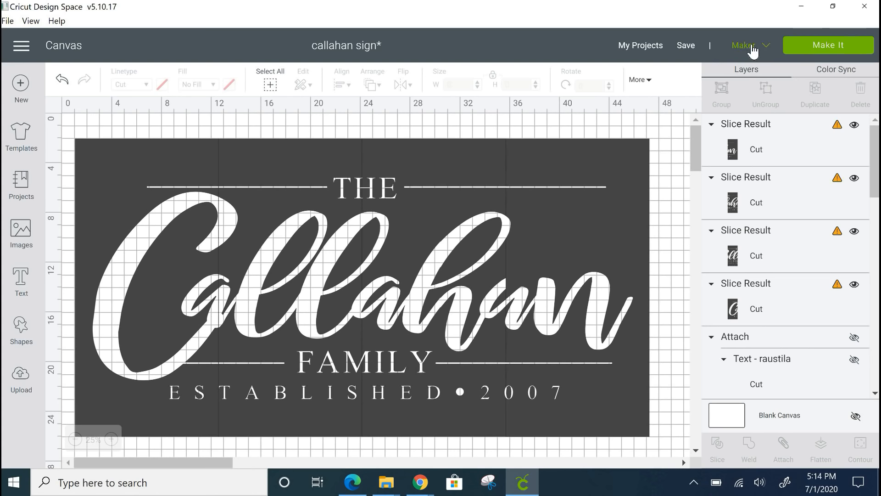
- Switch the project to an Explore machine and accept cutting on larger 12x24 mats
{"action": "left_click", "coordinate": [360, 281]}
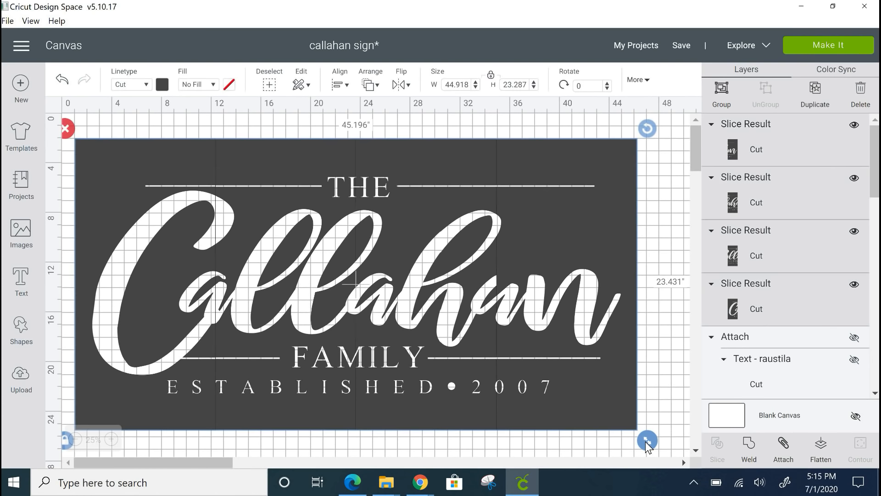
{"action": "left_click", "coordinate": [828, 44]}
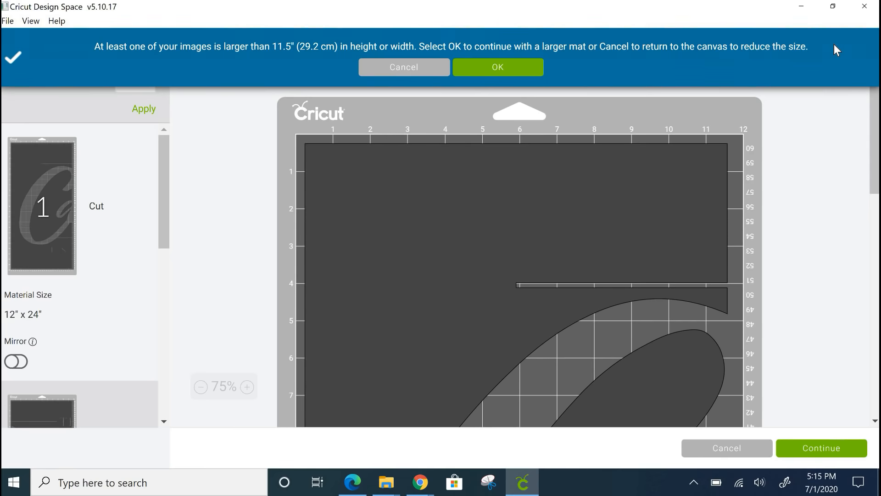
{"action": "left_click", "coordinate": [497, 67]}
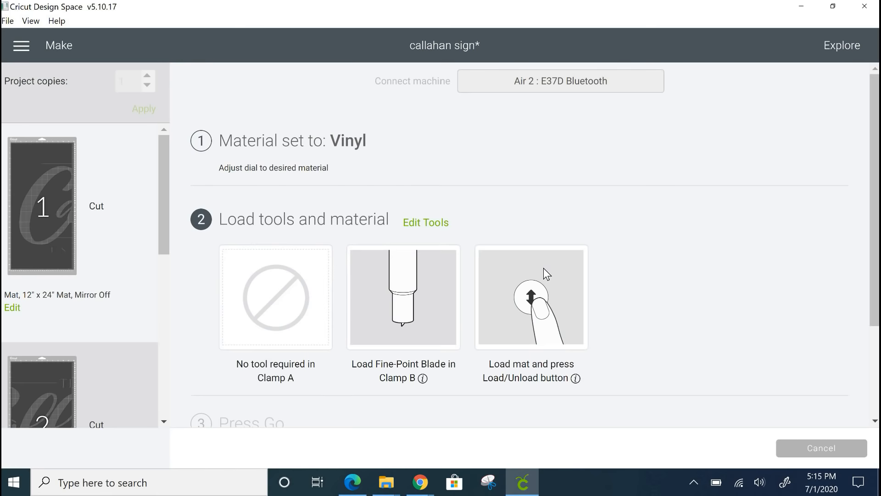
- Open a related rustic family name sign pin on Pinterest
{"action": "left_click", "coordinate": [419, 483]}
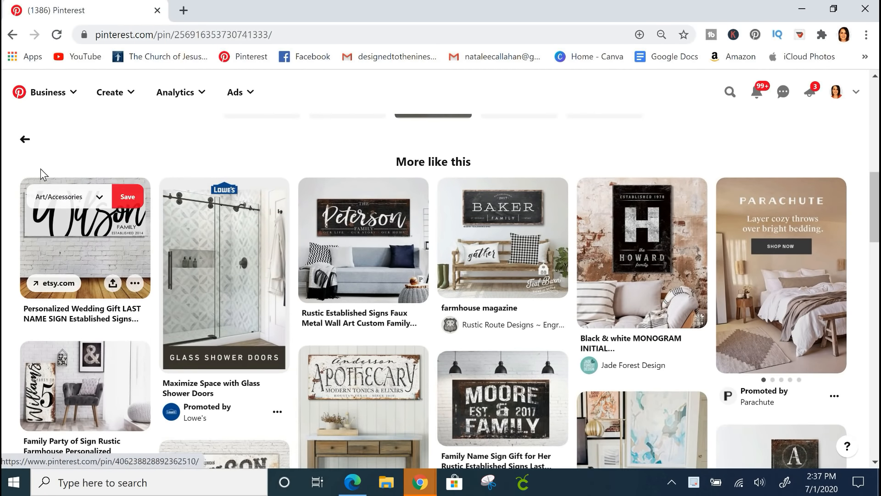
{"action": "left_click", "coordinate": [362, 240]}
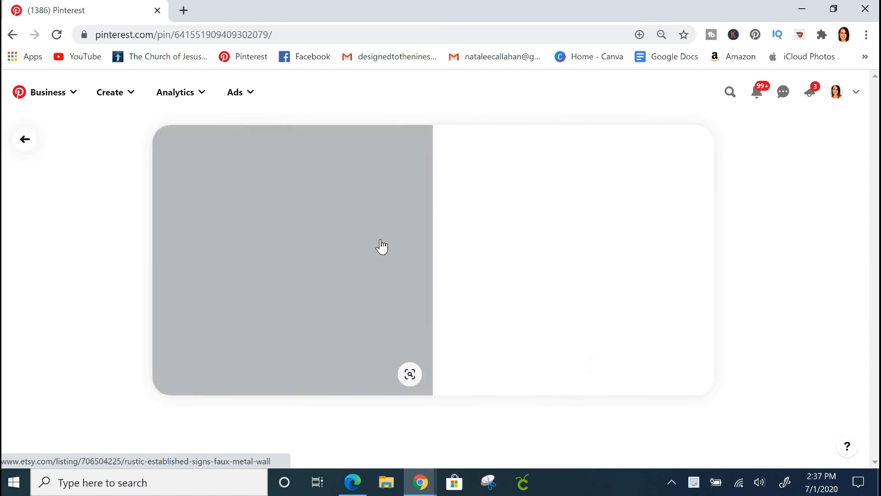